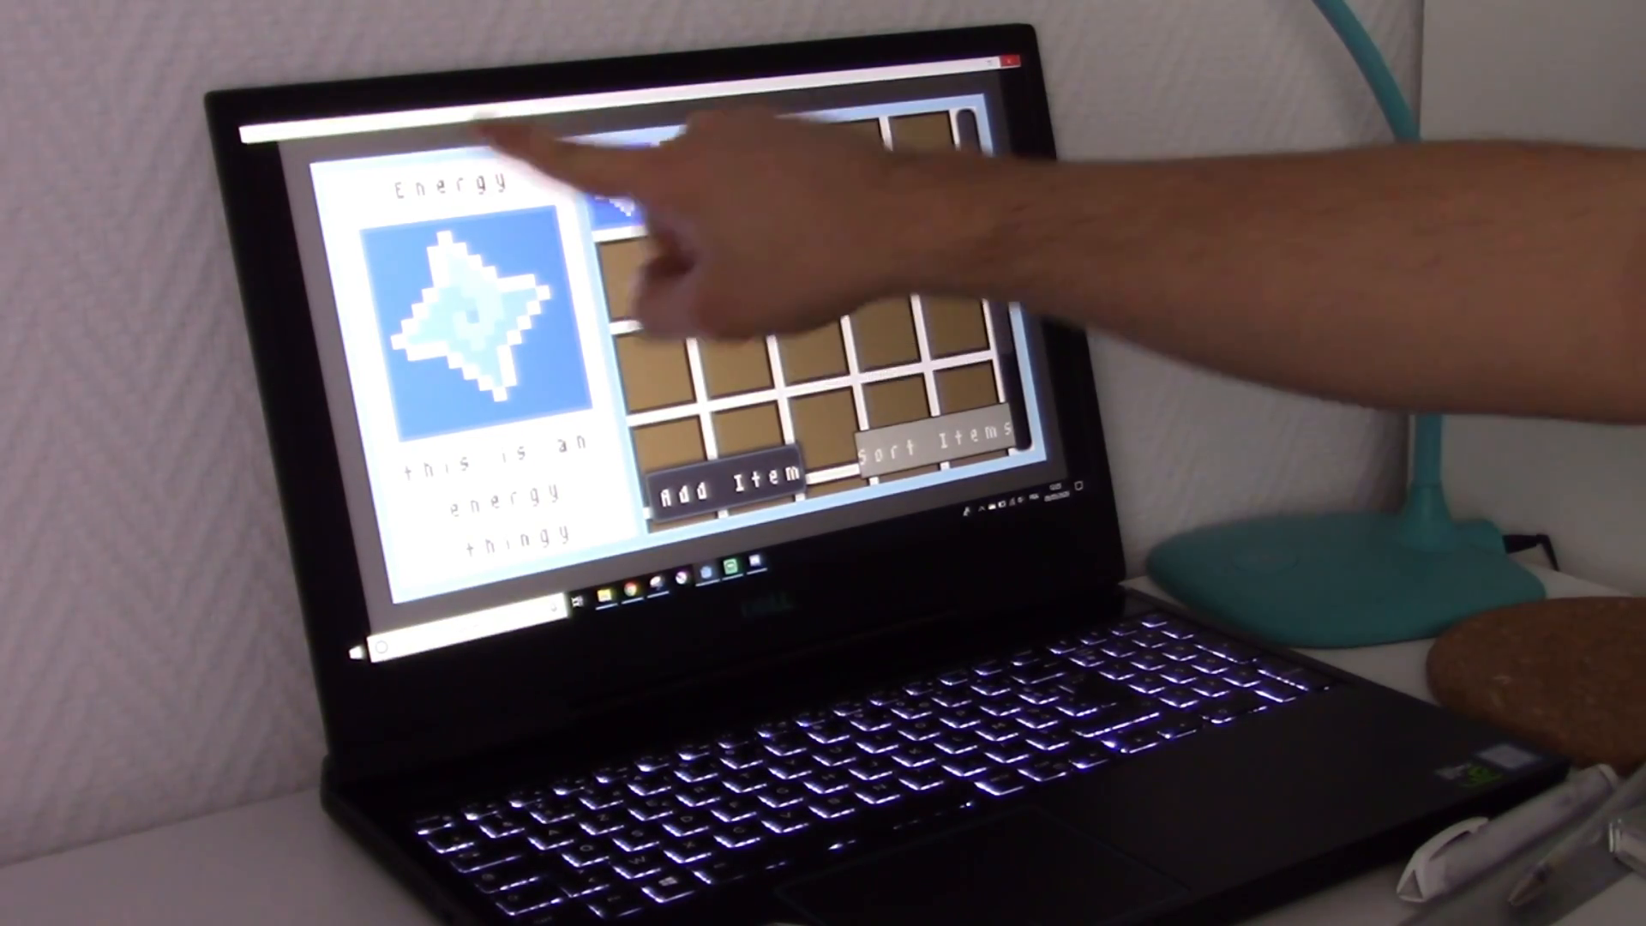
Step: Add coins, gems and energy items to the grid, then sort them into rows by type
left_click(732, 489)
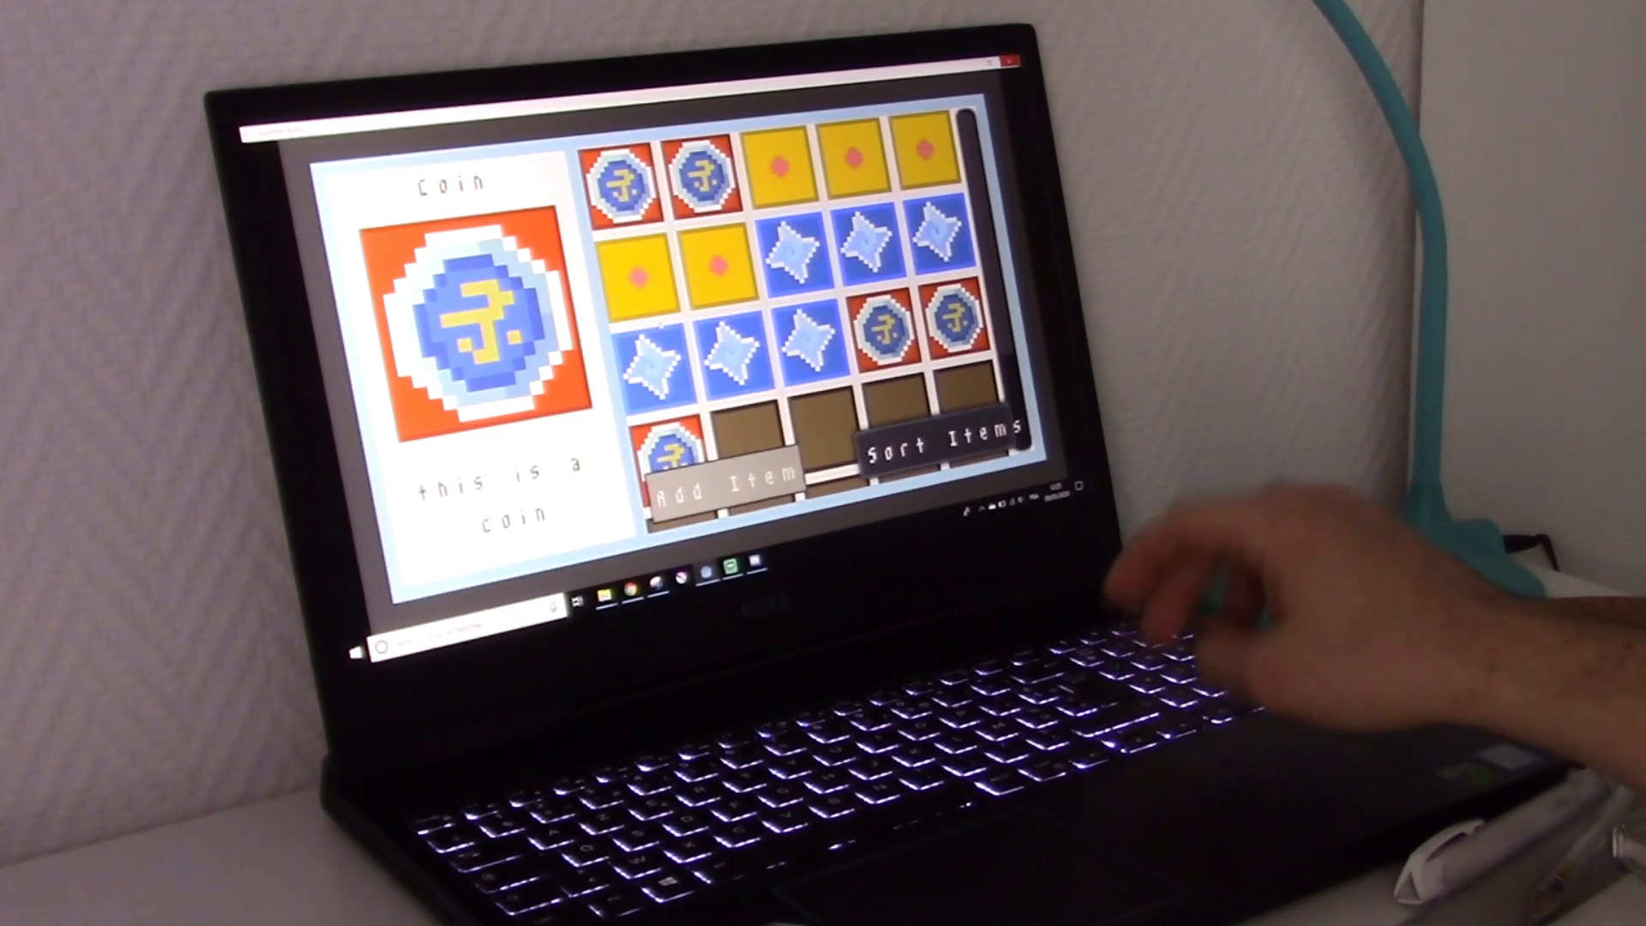
left_click(937, 443)
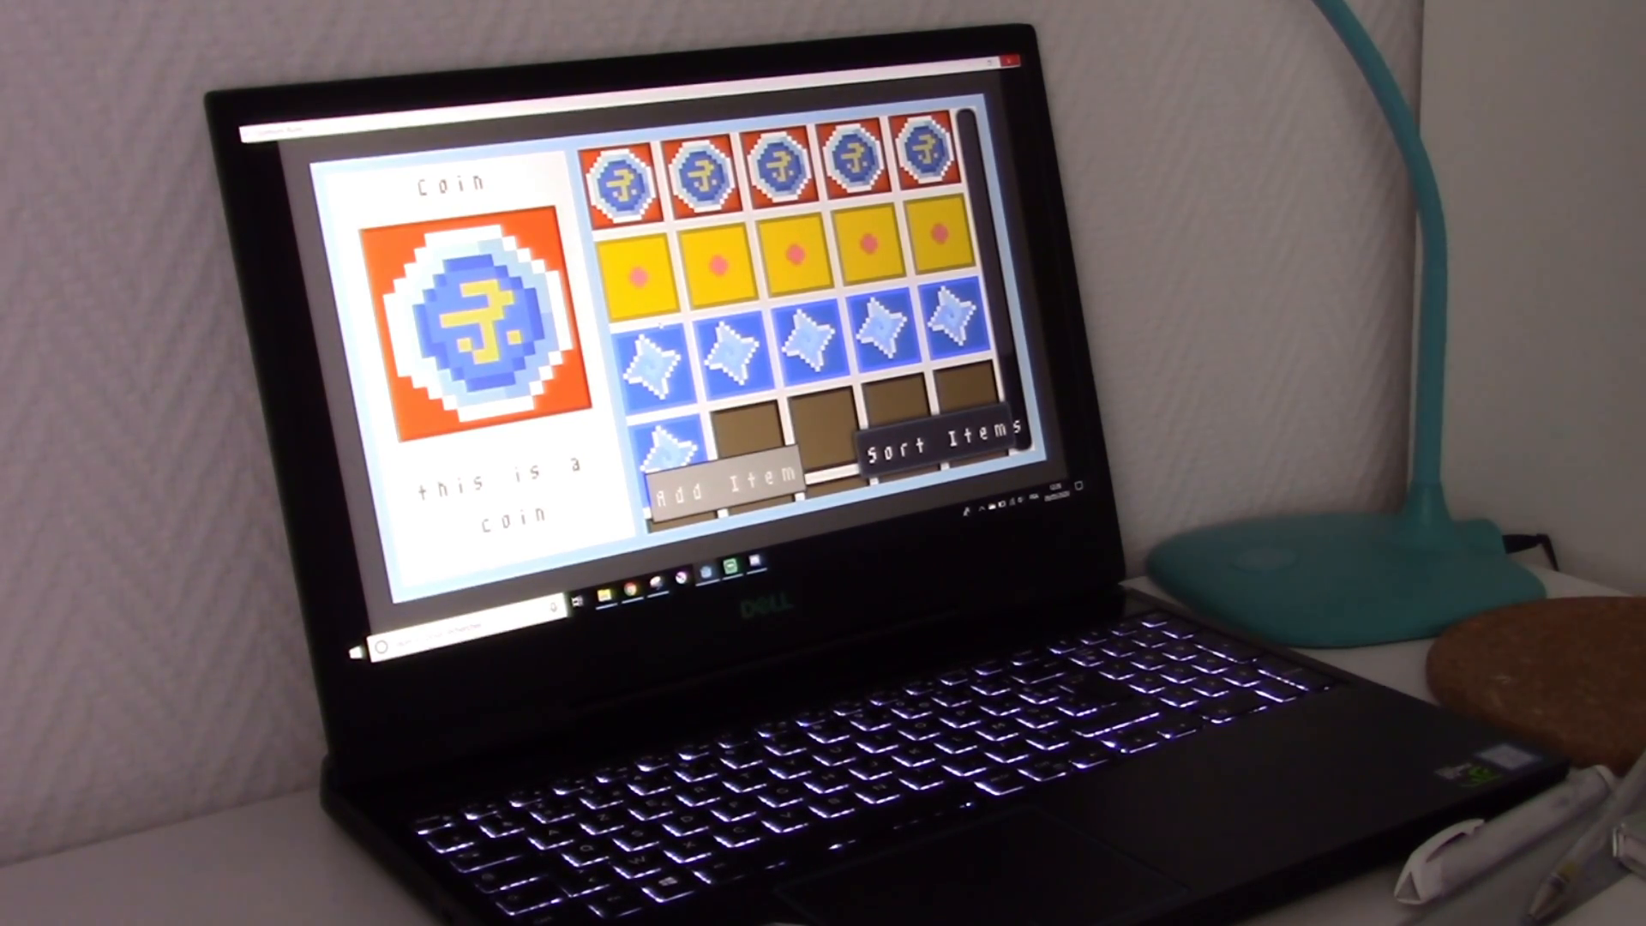
mouse_move(1313, 651)
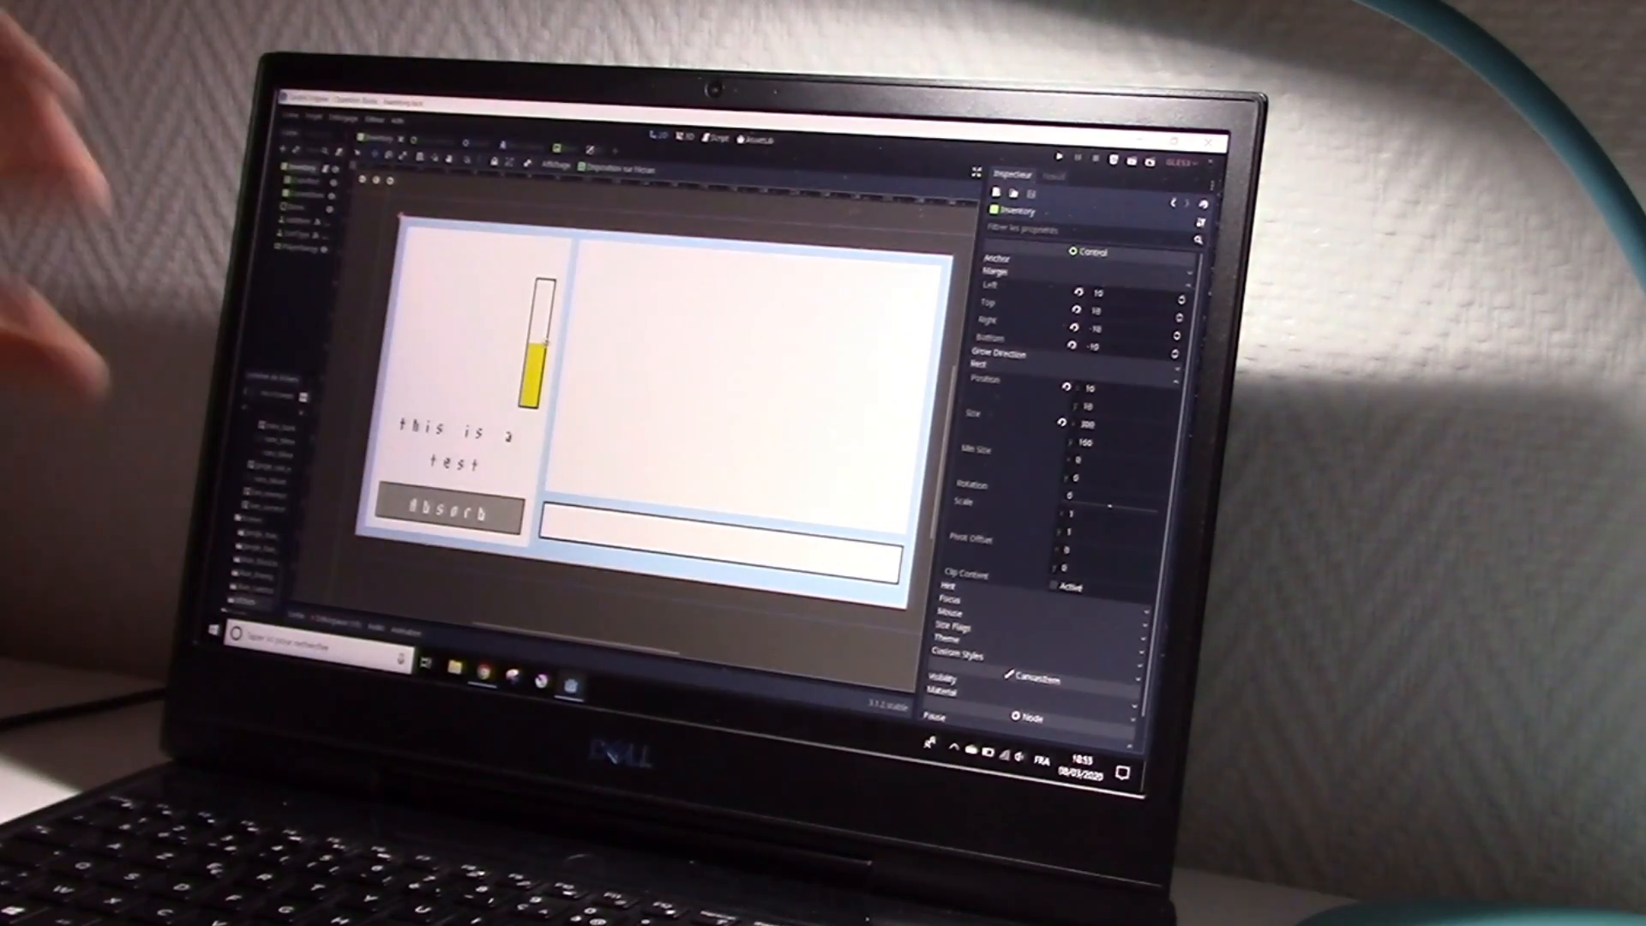
mouse_move(504, 315)
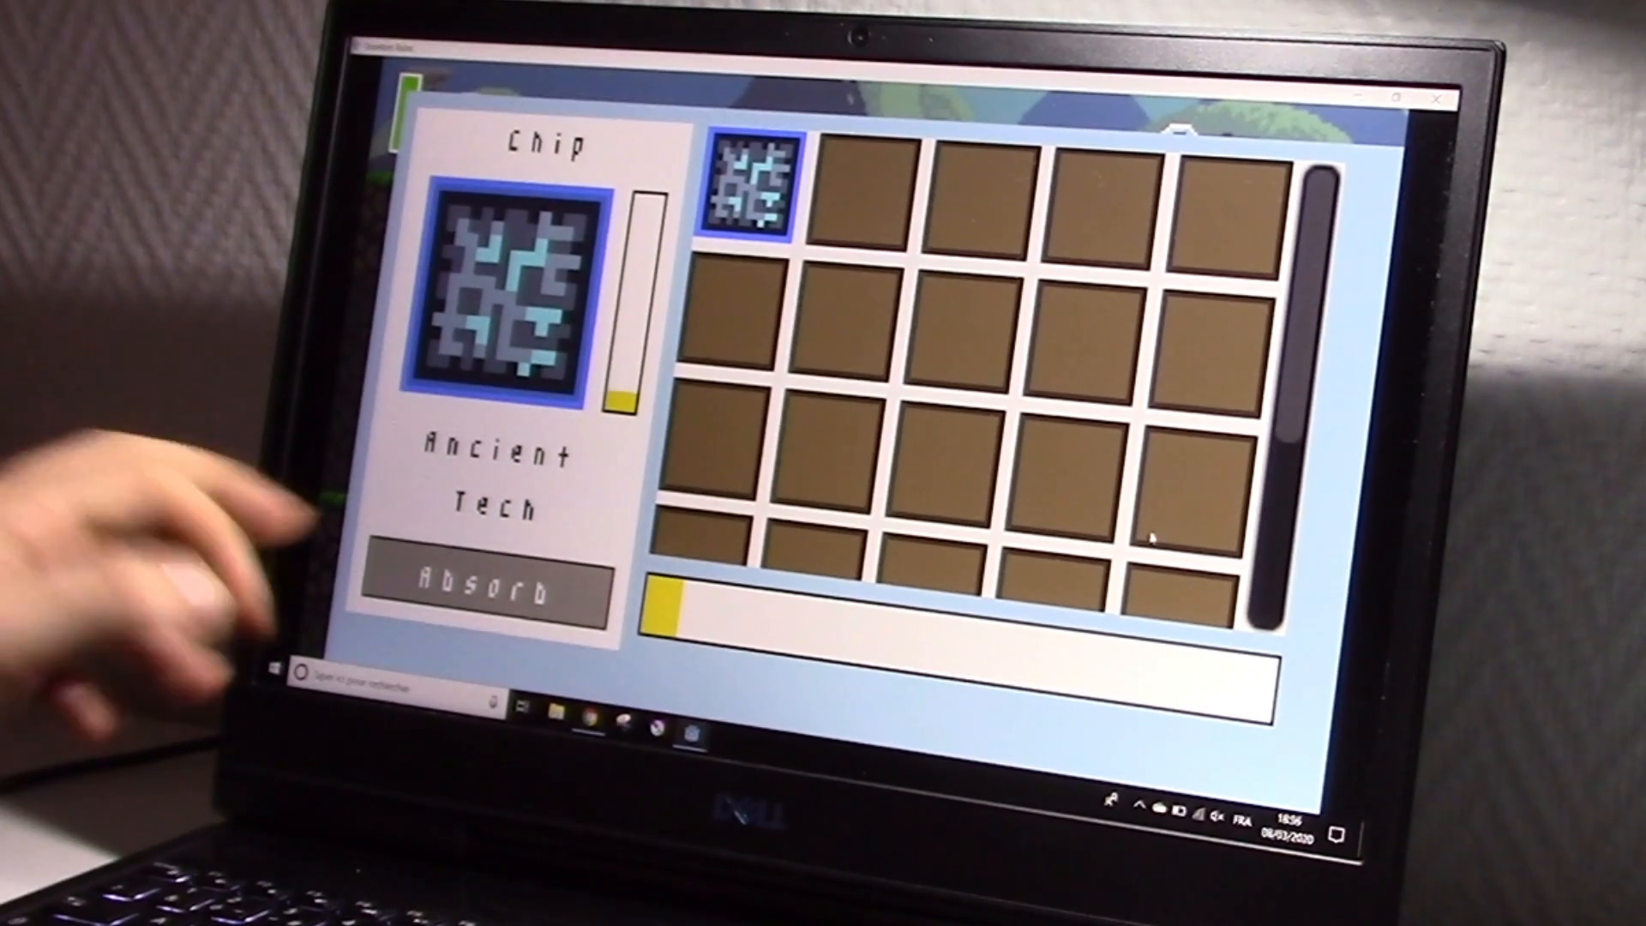
Step: Select the Chip slot to show its Ancient Tech details, then try Absorb for energy
left_click(486, 588)
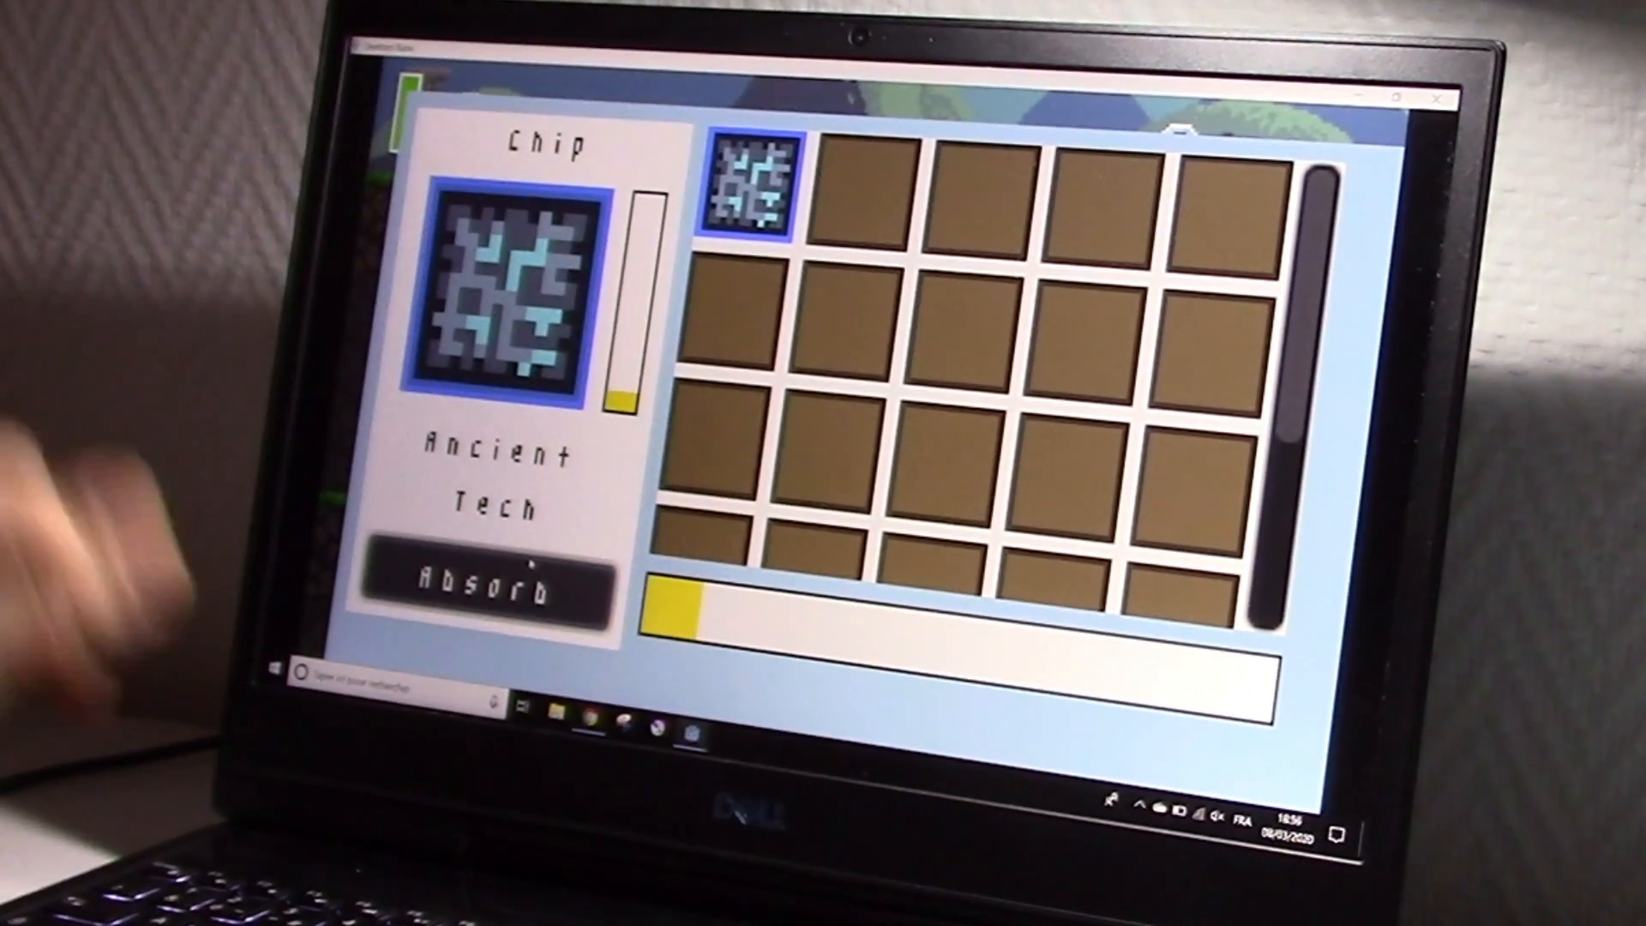
left_click(486, 584)
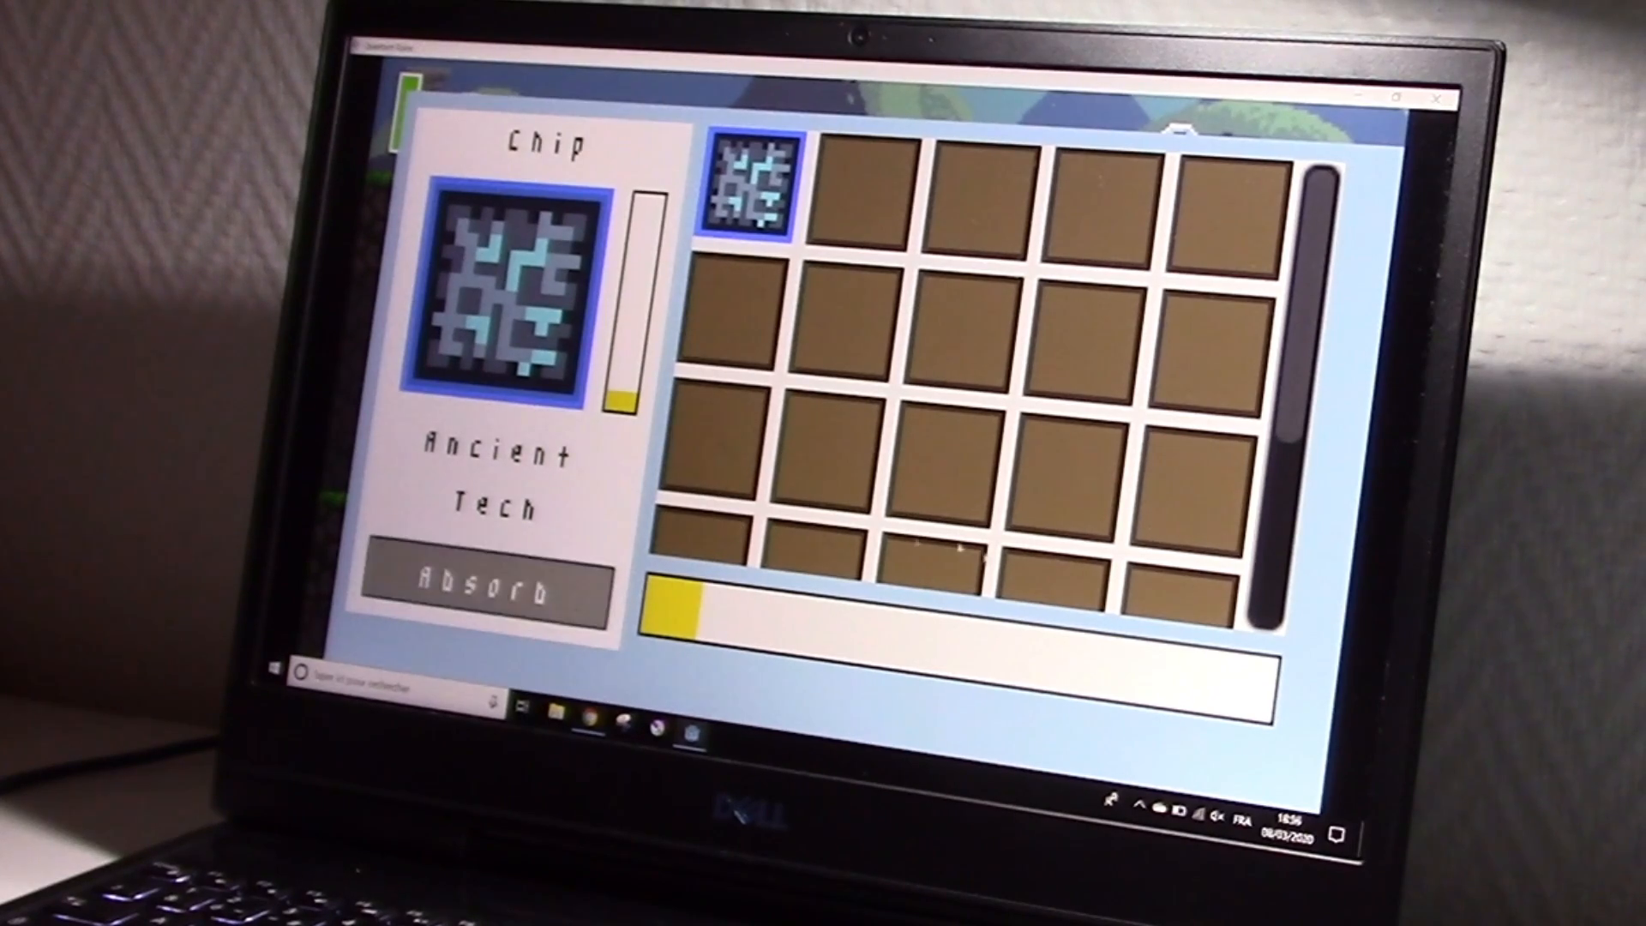